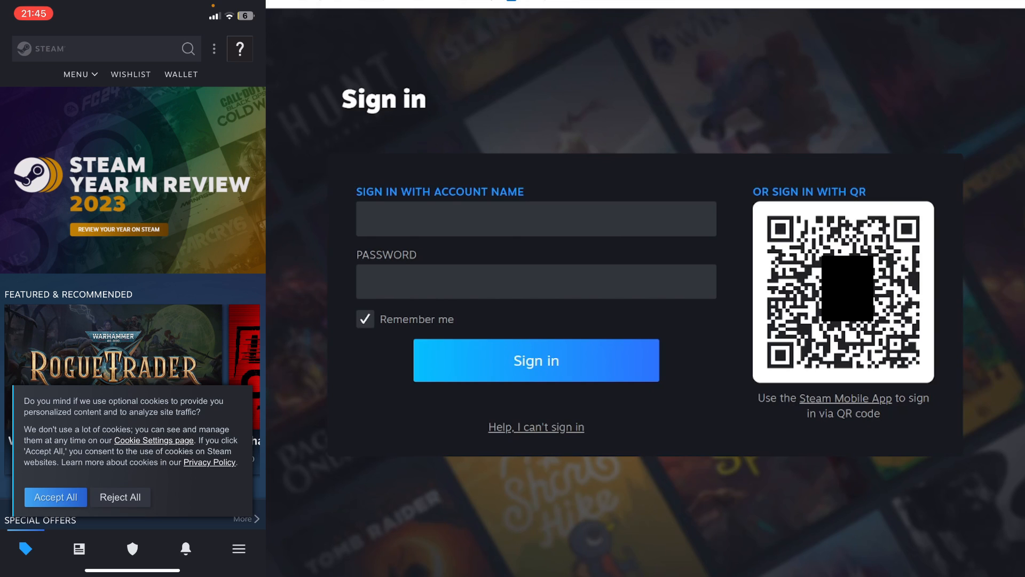
# Start adding a Steam Guard authenticator from the shield tab until the phone-number prompt appears.
pyautogui.click(132, 549)
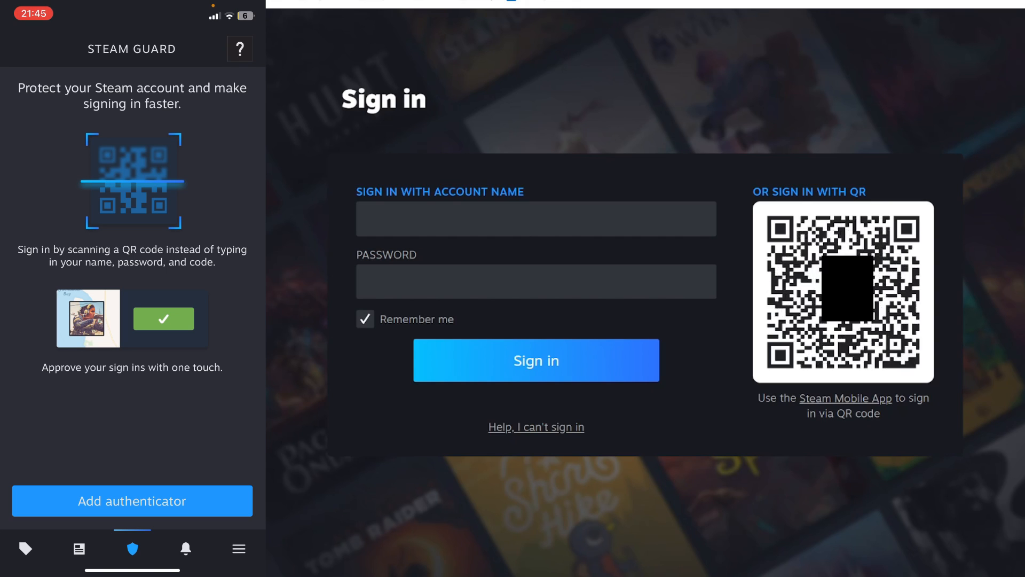
pyautogui.click(132, 500)
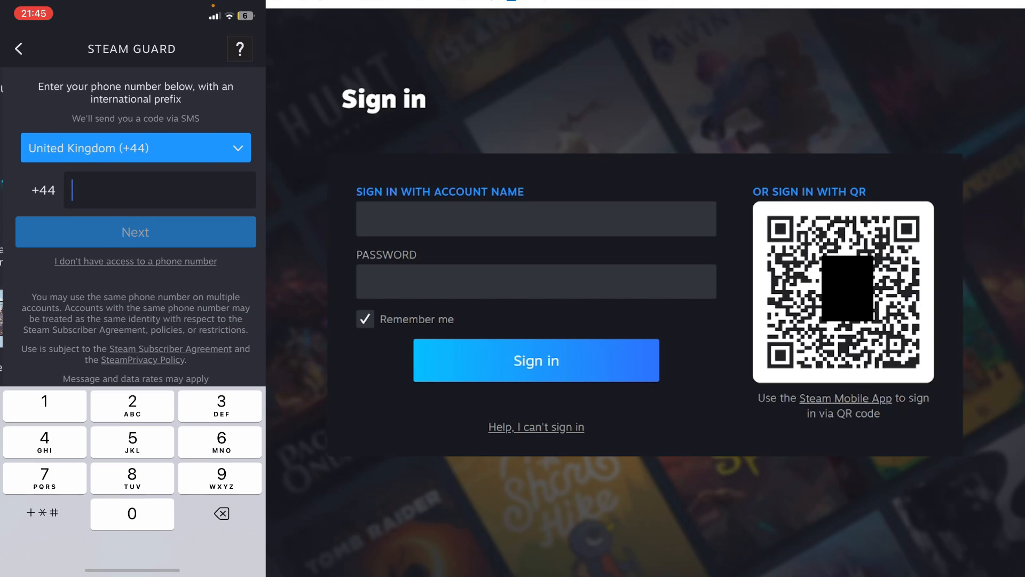